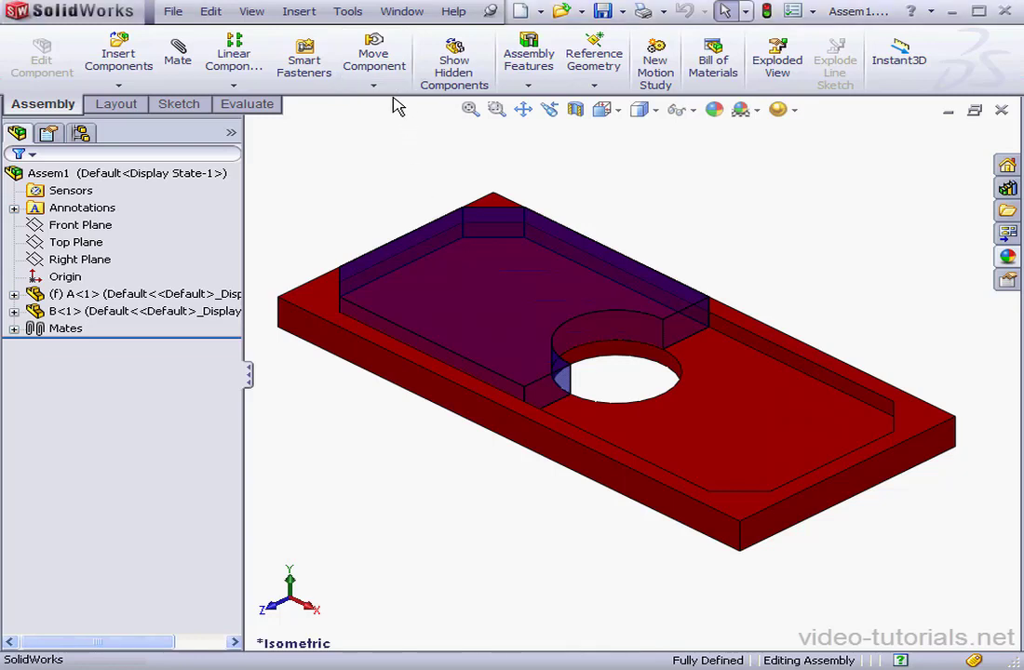
{"action": "mouse_move", "coordinate": [395, 127]}
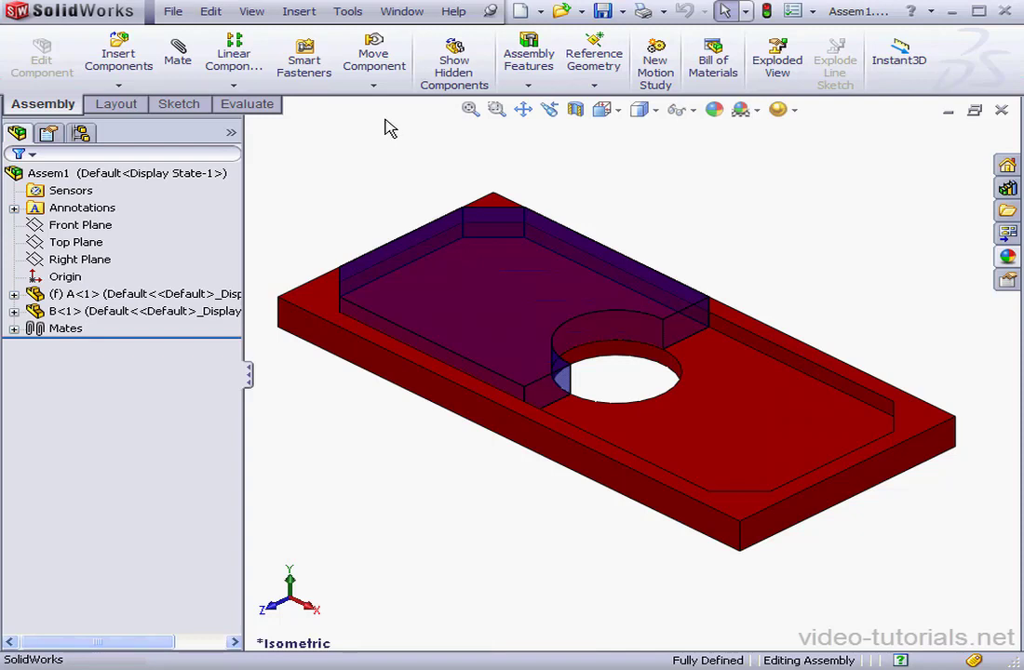
{"action": "mouse_move", "coordinate": [376, 140]}
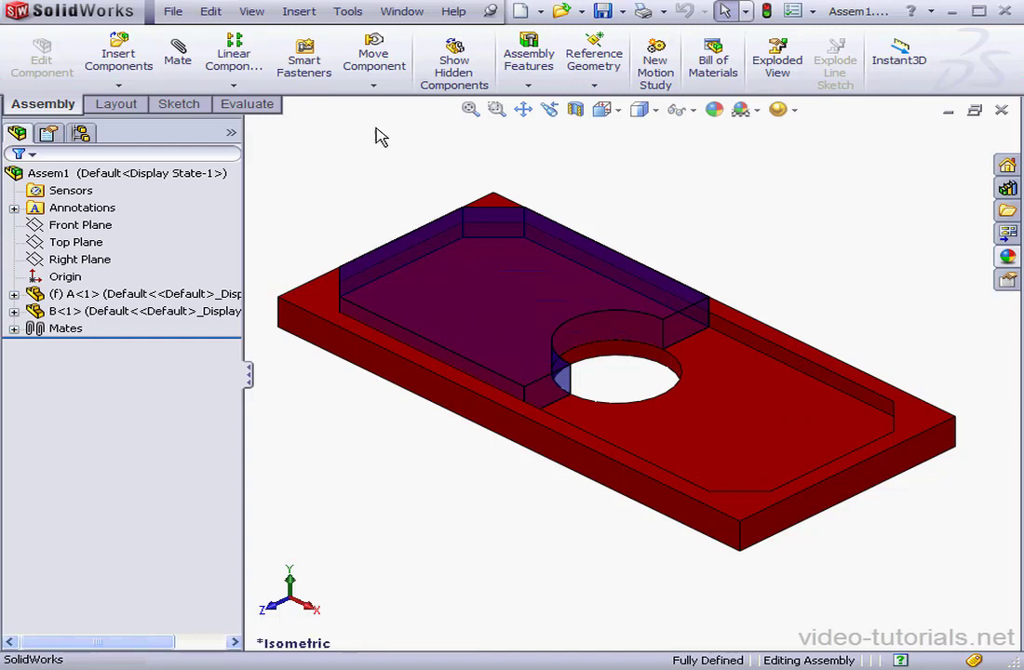
{"action": "mouse_move", "coordinate": [363, 179]}
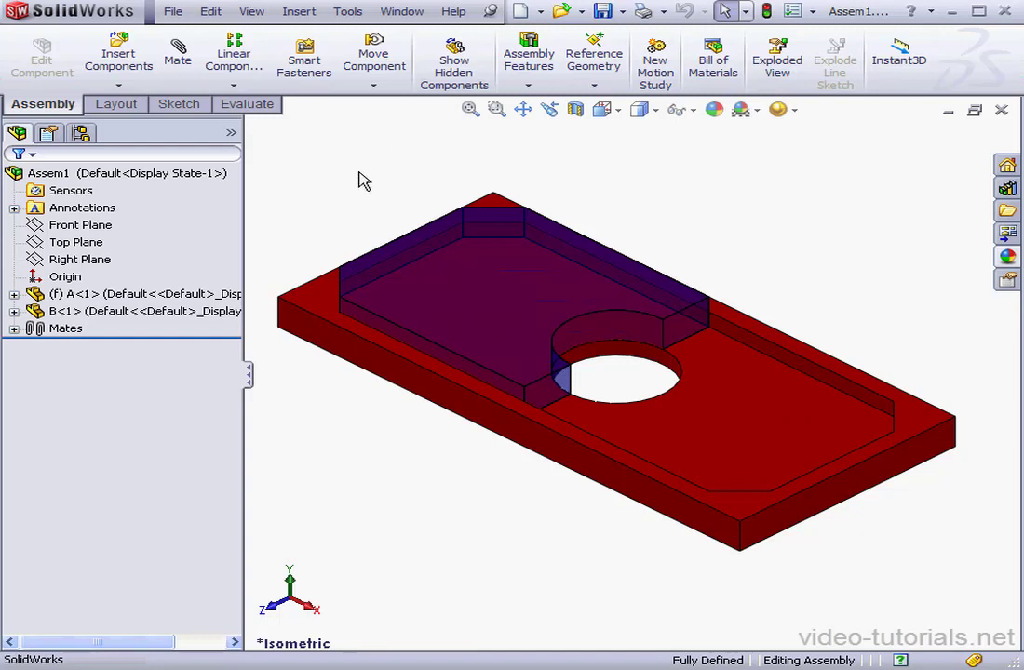
{"action": "mouse_move", "coordinate": [354, 167]}
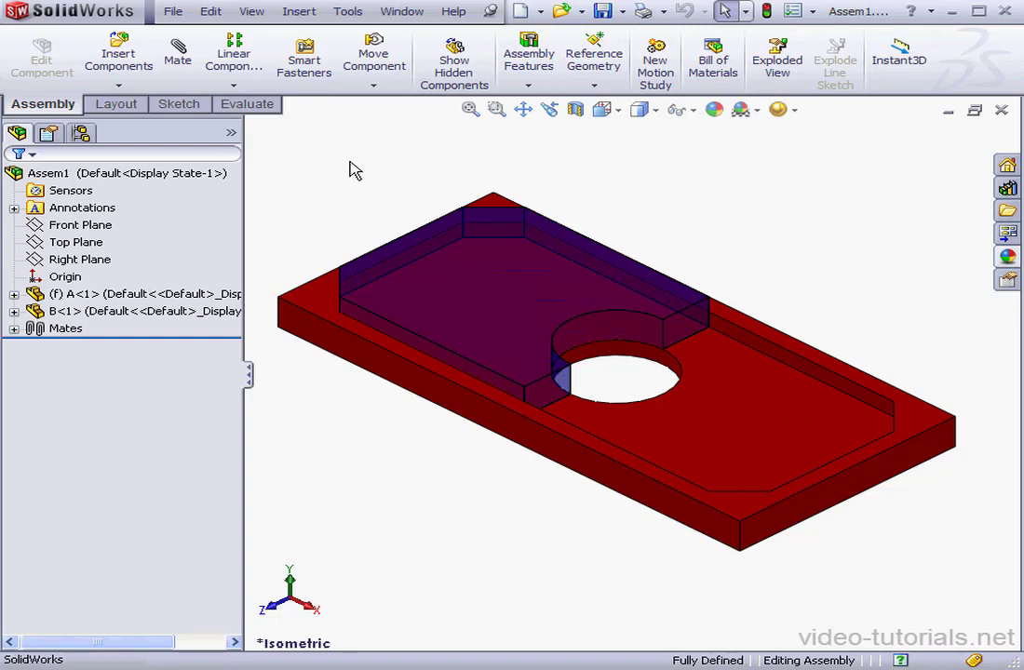
{"action": "mouse_move", "coordinate": [307, 166]}
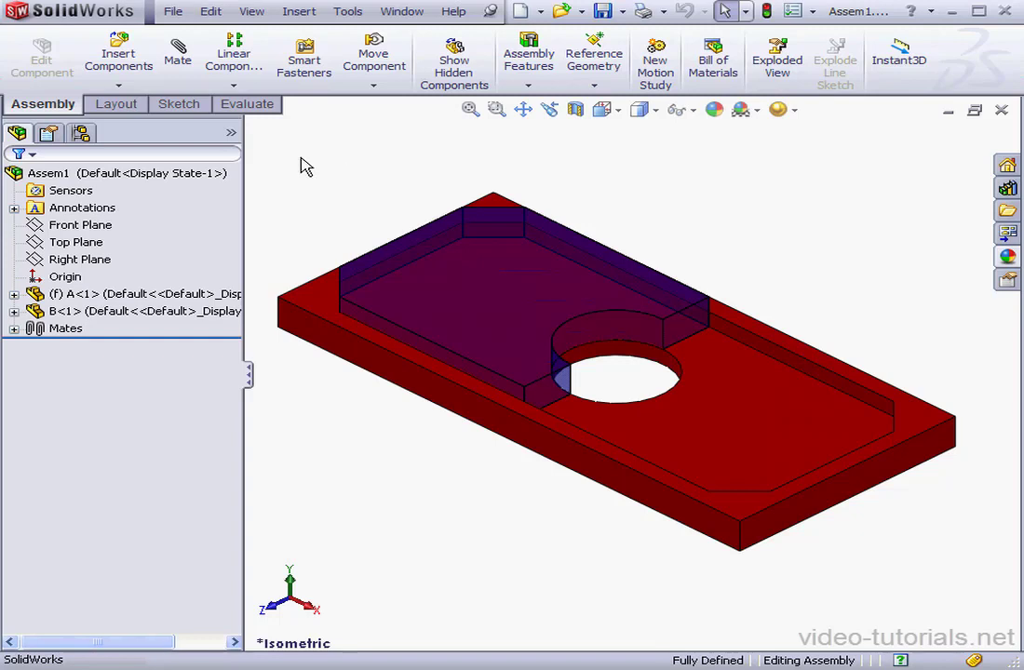
- Inspect part A's base sketch, checking its 150 mm length dimension, and exit the sketch
{"action": "left_click", "coordinate": [59, 311]}
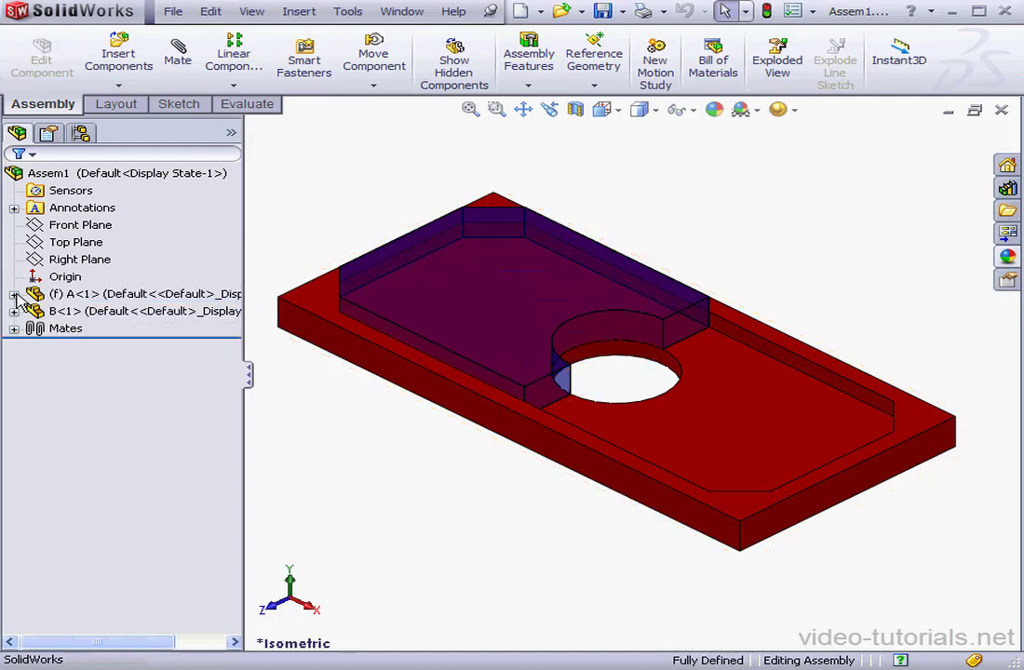
{"action": "left_click", "coordinate": [15, 294]}
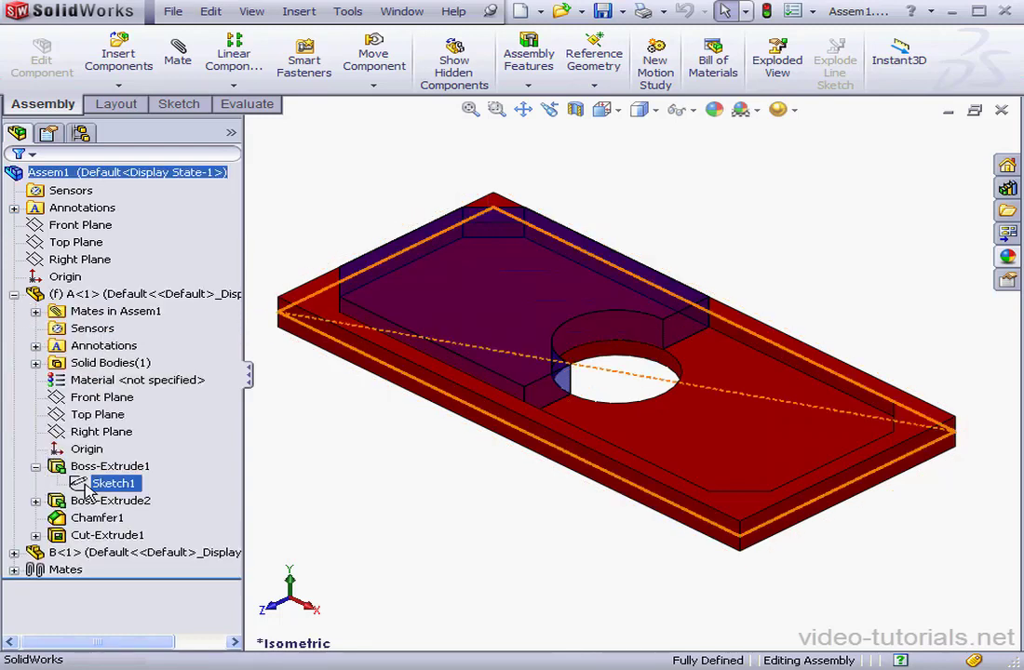
{"action": "double_click", "coordinate": [115, 484]}
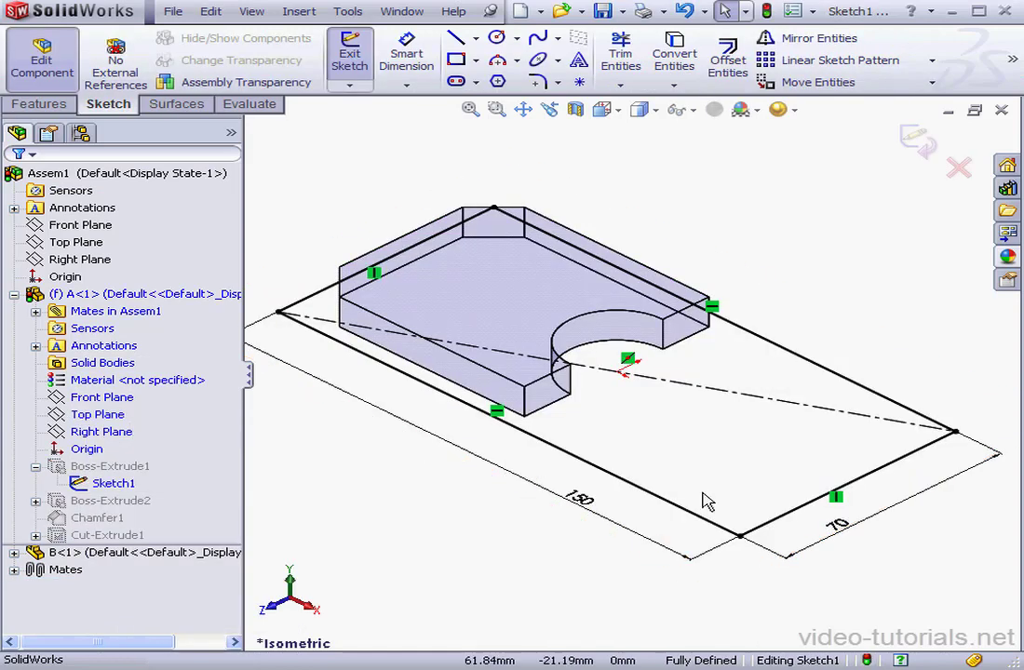
{"action": "double_click", "coordinate": [836, 495]}
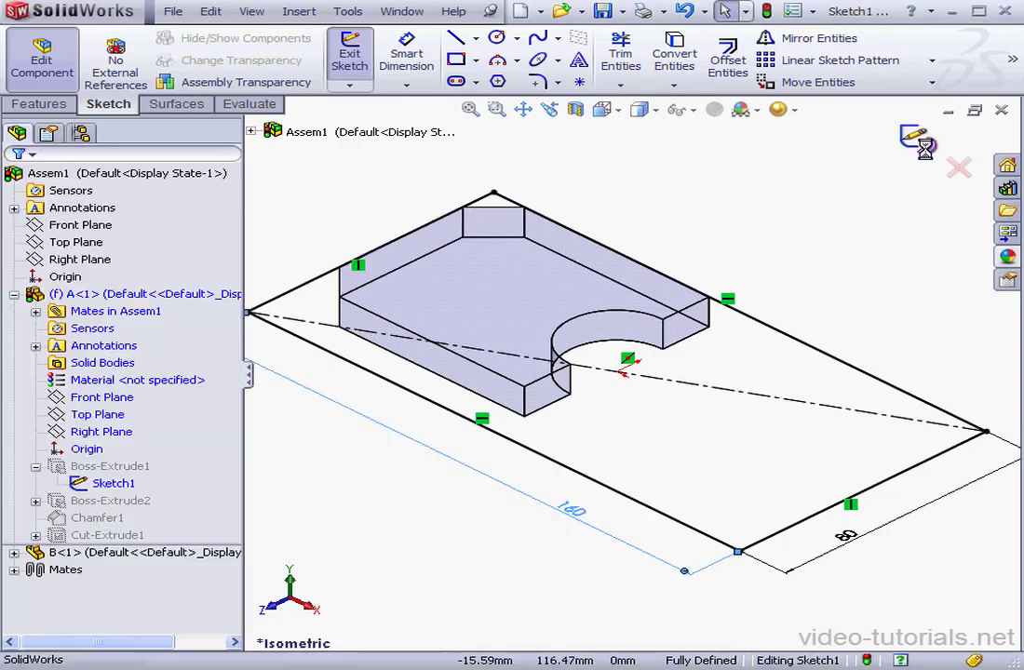
{"action": "left_click", "coordinate": [350, 52]}
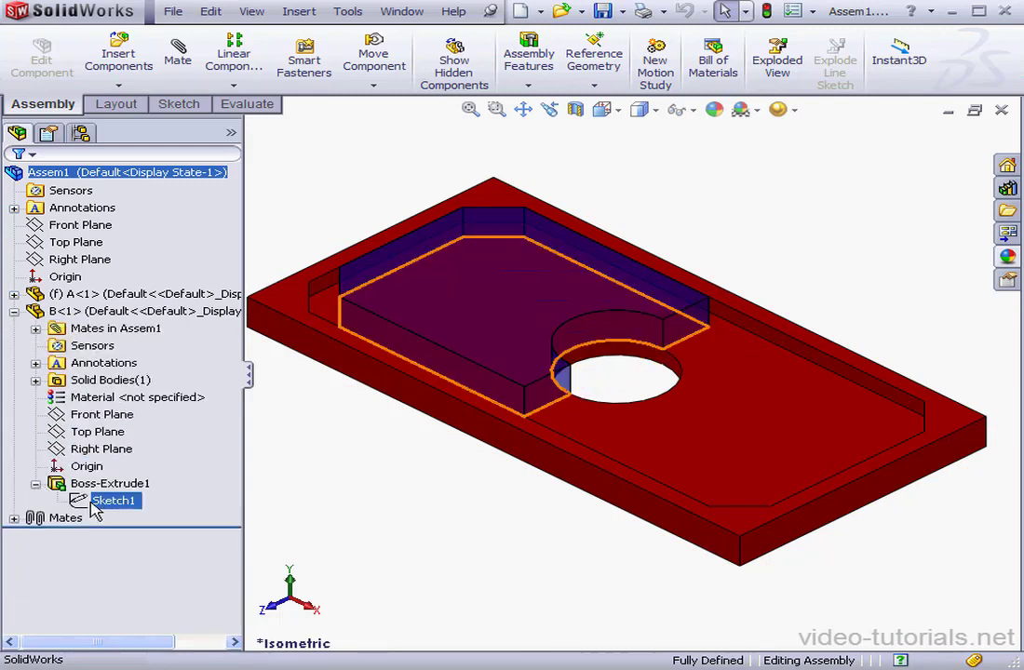
- Edit part B's Sketch1 and delete all of its relations via Display/Delete Relations
{"action": "double_click", "coordinate": [105, 500]}
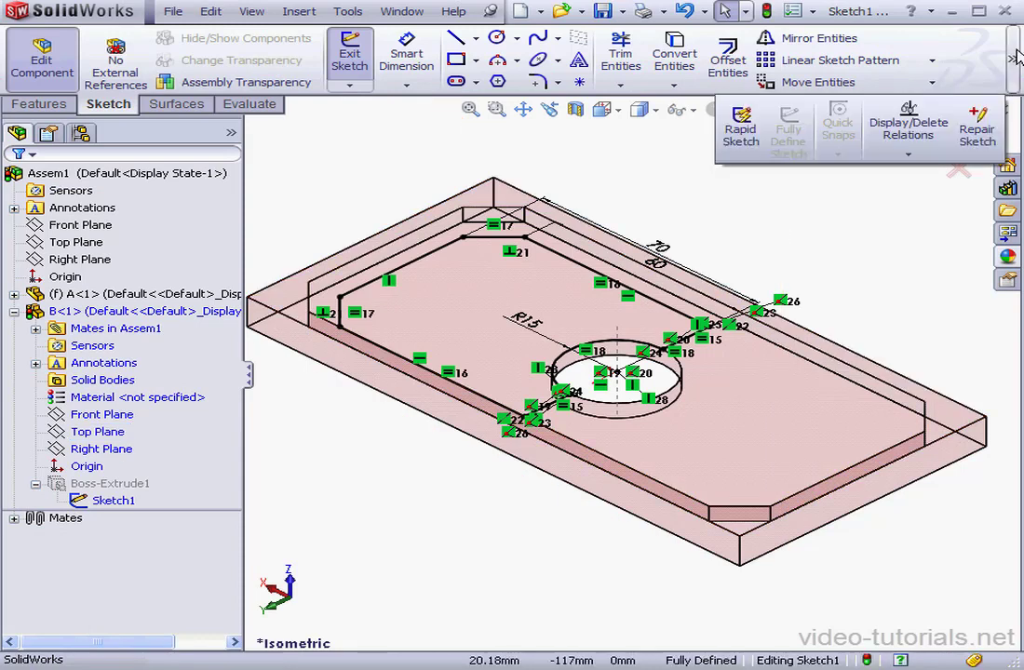
{"action": "left_click", "coordinate": [909, 126]}
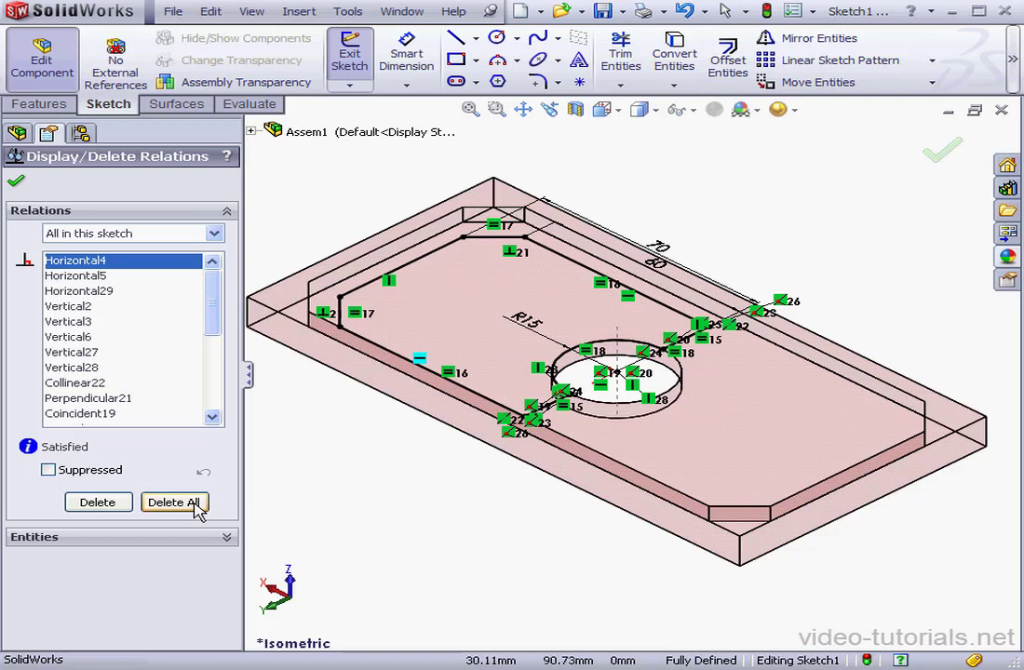
{"action": "left_click", "coordinate": [175, 502]}
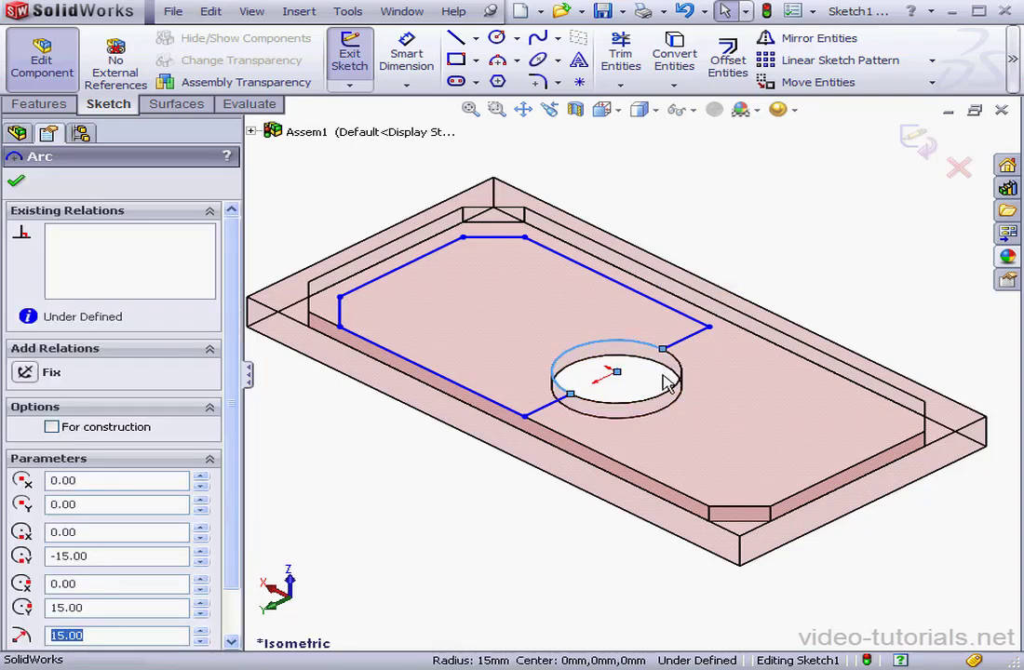
- Tie B's sketch lines collinear to part A's edges and to the hole until Fully Defined
{"action": "left_click", "coordinate": [685, 385]}
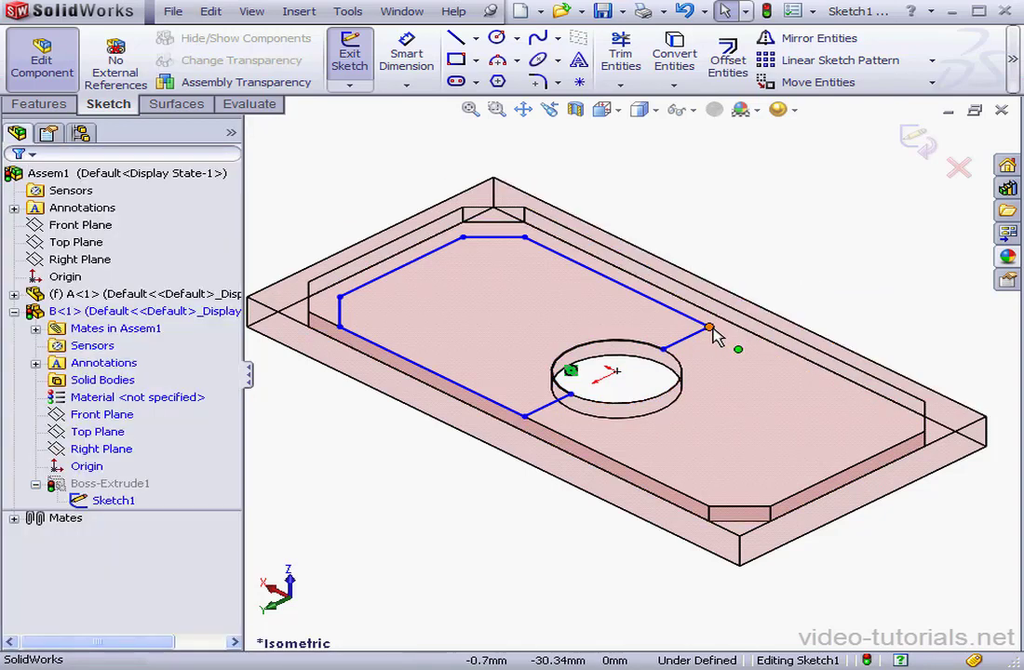
{"action": "left_click", "coordinate": [708, 327]}
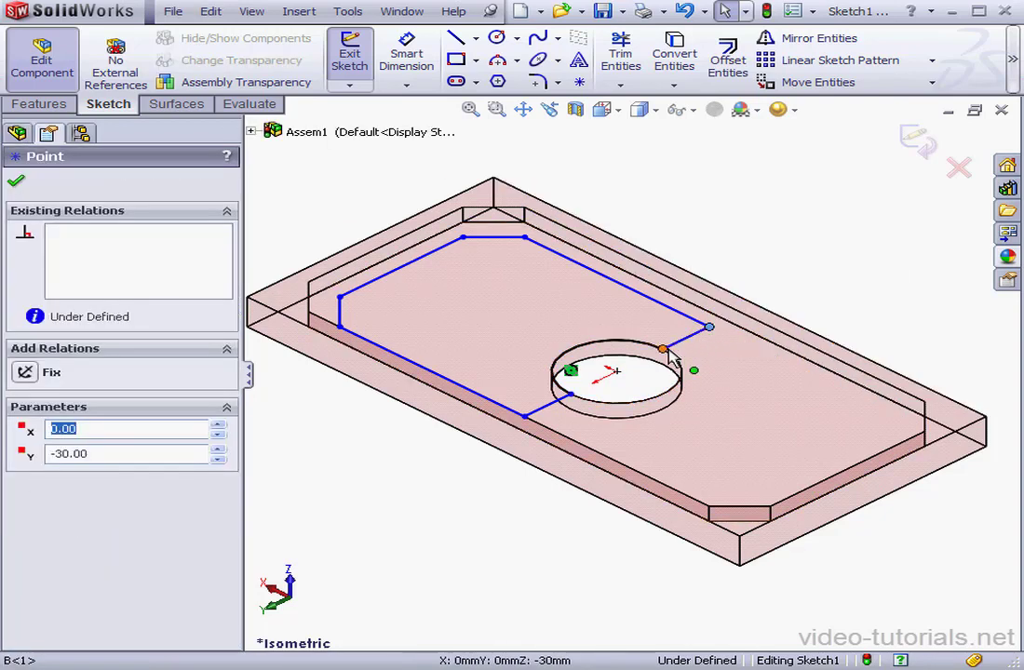
{"action": "left_click", "coordinate": [570, 391]}
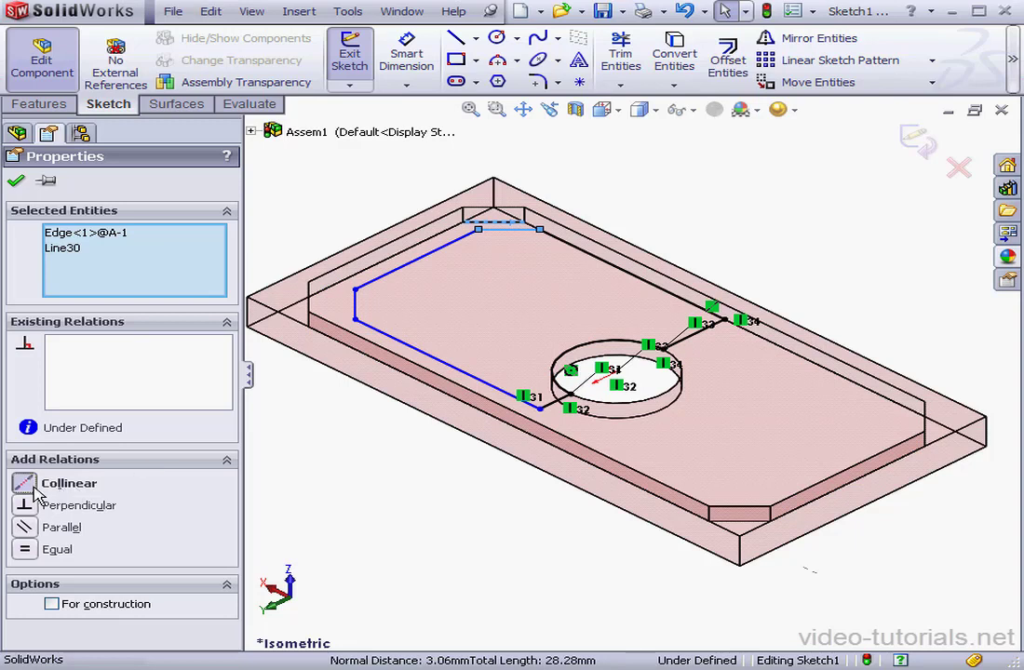
{"action": "left_click", "coordinate": [26, 484]}
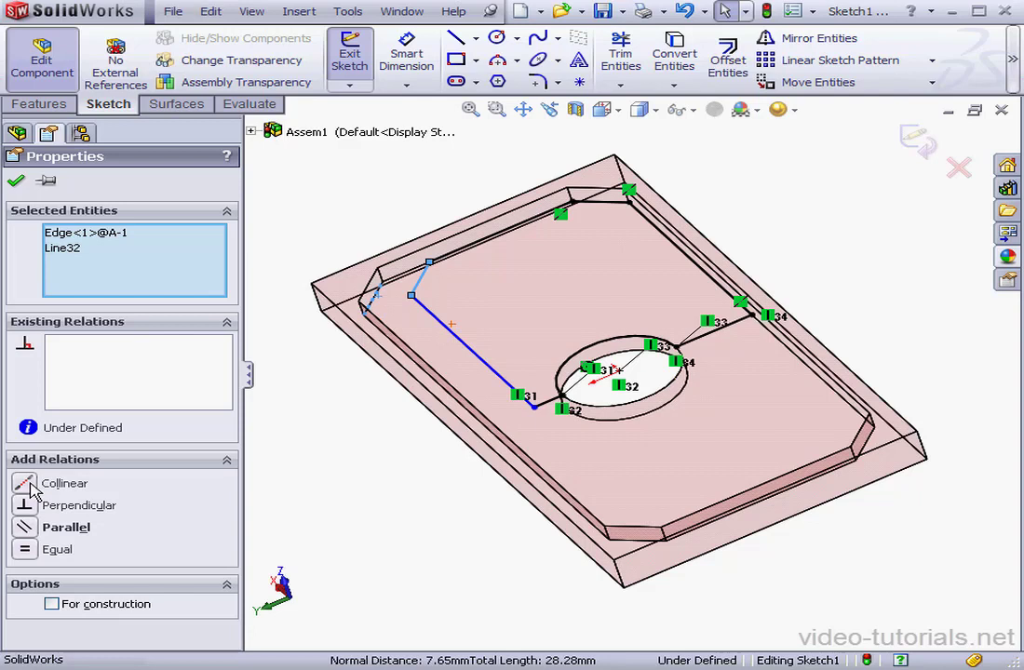
{"action": "left_click", "coordinate": [26, 484]}
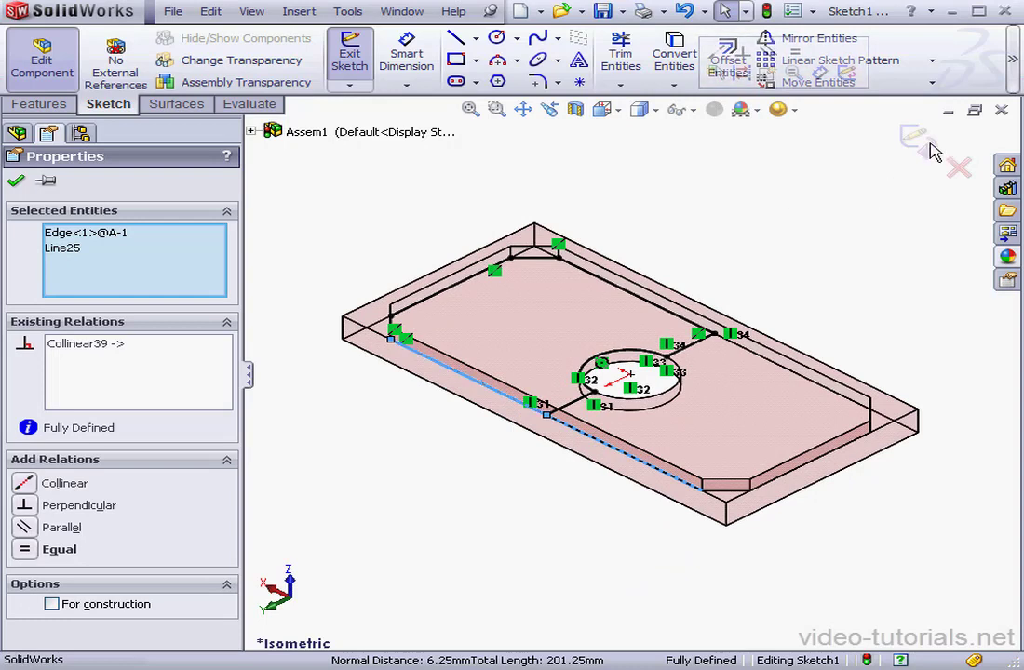
- Set B's Boss-Extrude1 to Up To Surface ending at Face<1> of part A and confirm
{"action": "left_click", "coordinate": [350, 52]}
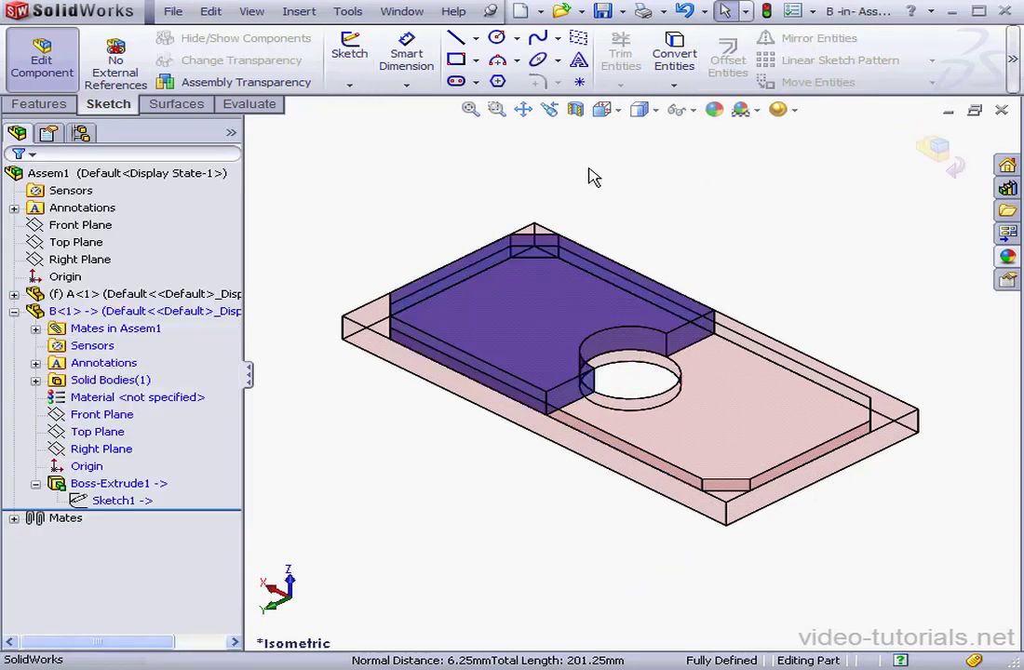
{"action": "mouse_move", "coordinate": [283, 435]}
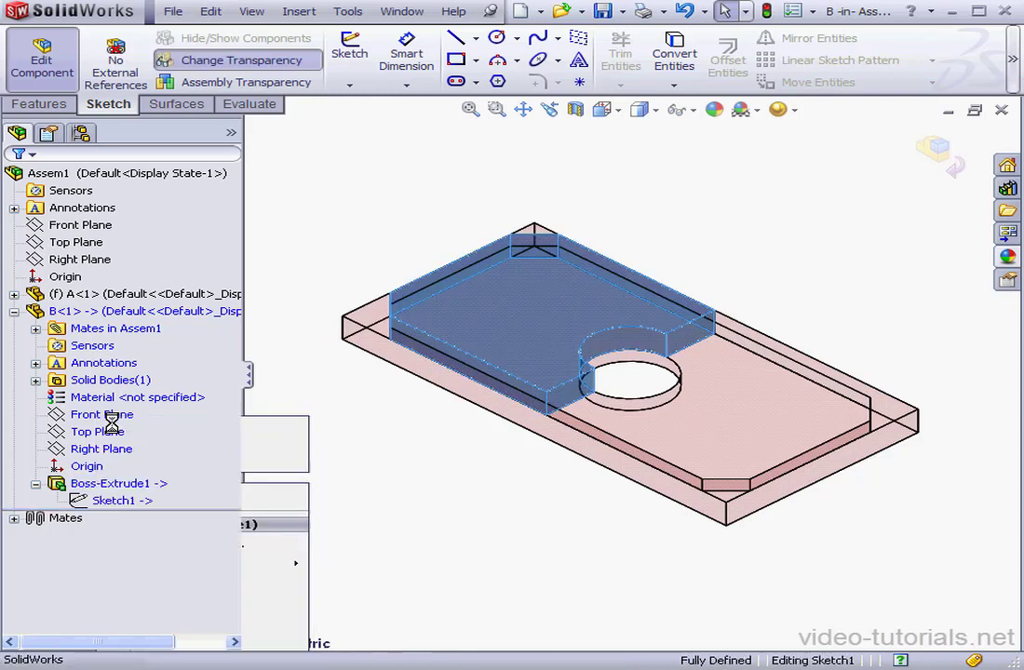
{"action": "left_click", "coordinate": [112, 484]}
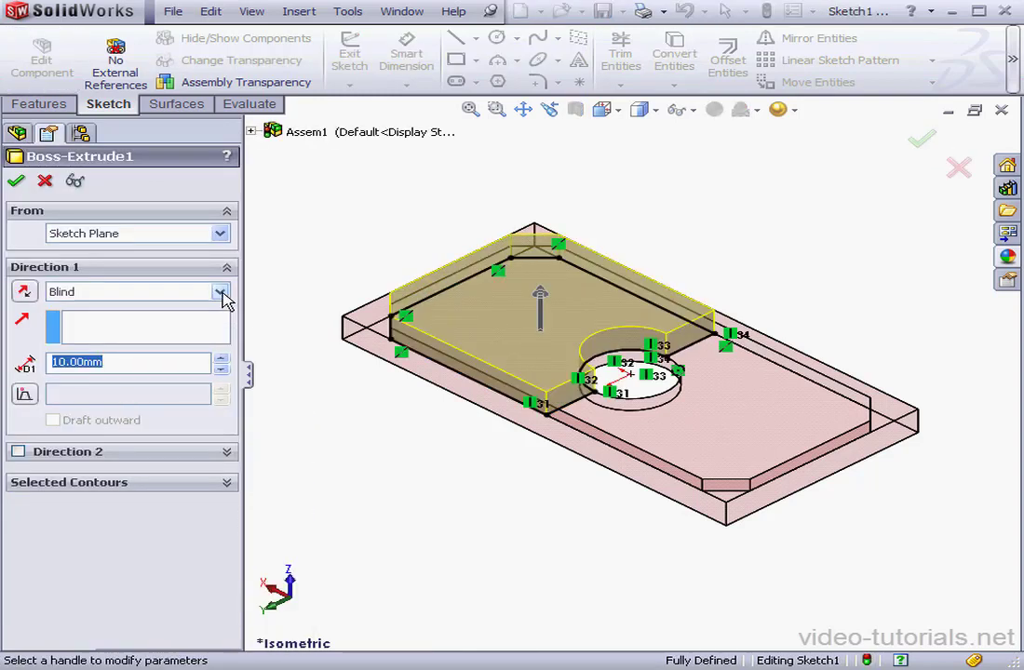
{"action": "left_click", "coordinate": [222, 290]}
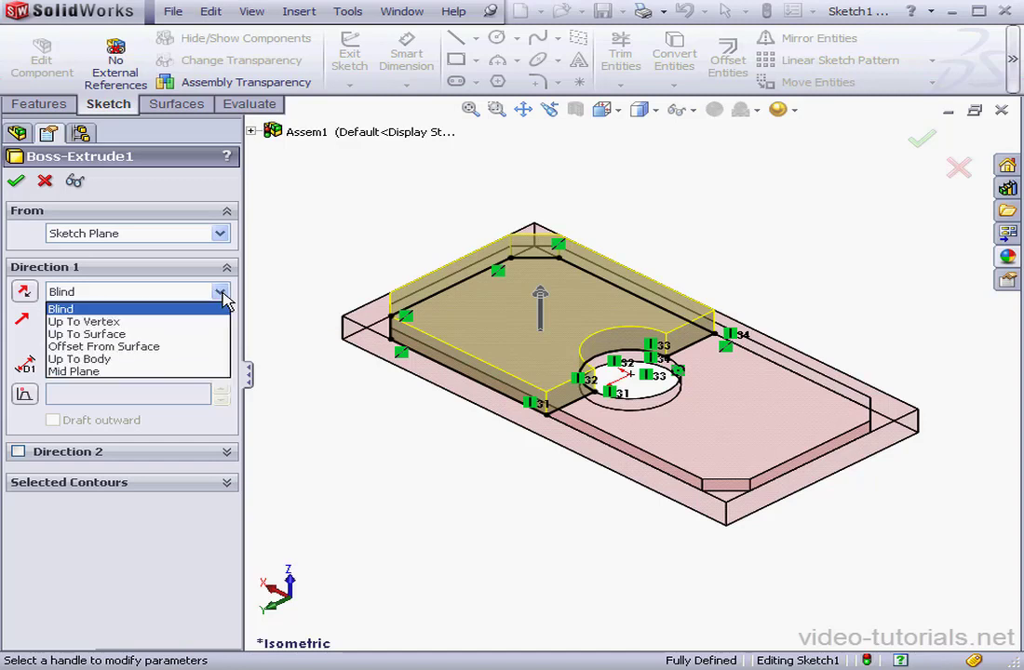
{"action": "mouse_move", "coordinate": [86, 334]}
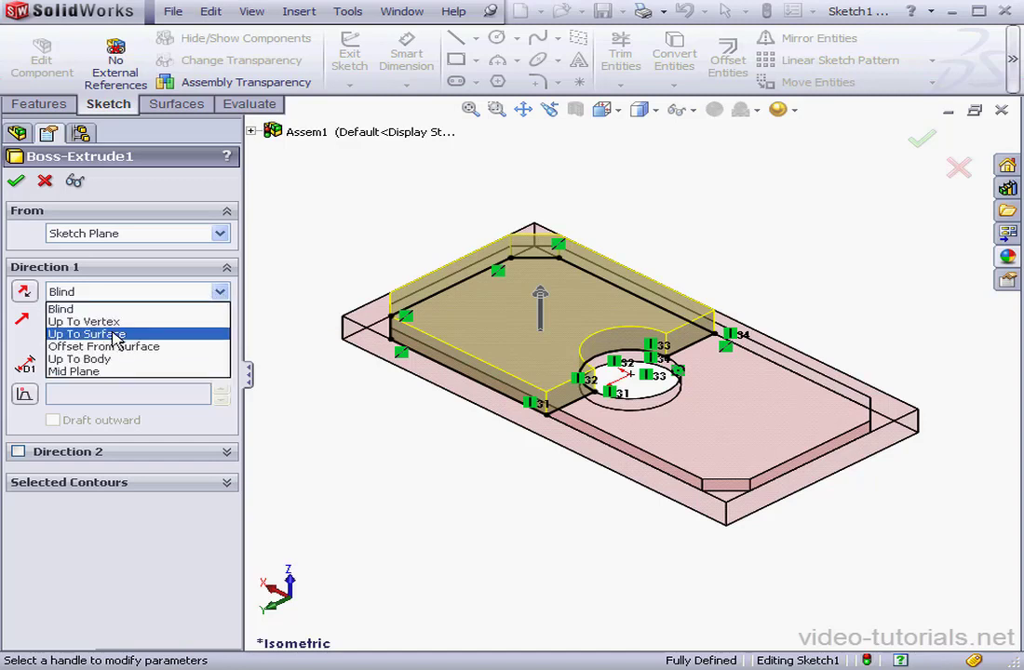
{"action": "left_click", "coordinate": [85, 333]}
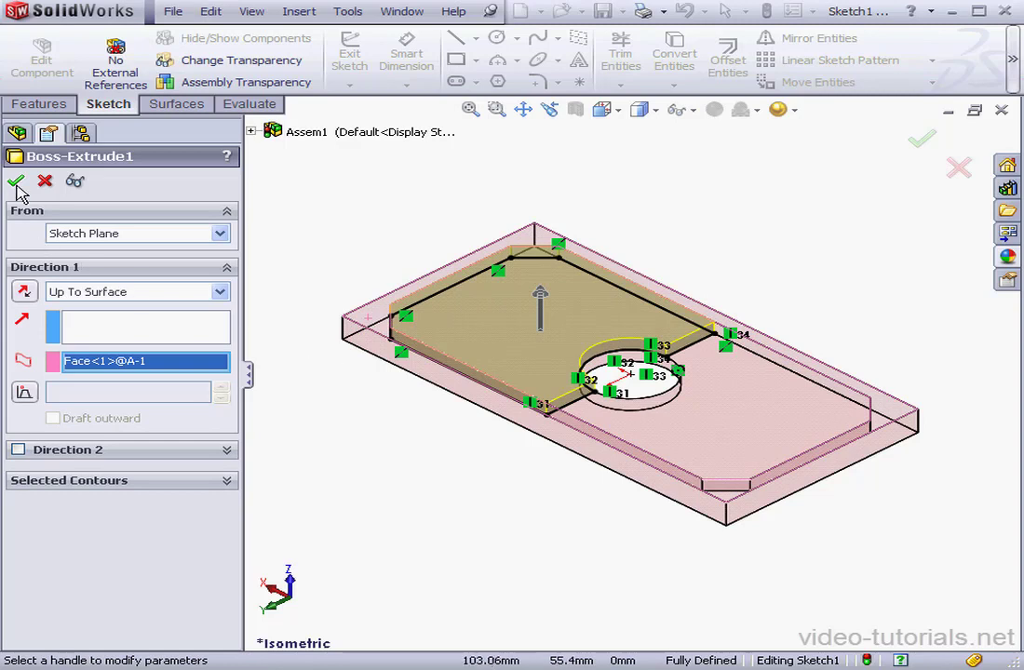
{"action": "left_click", "coordinate": [15, 183]}
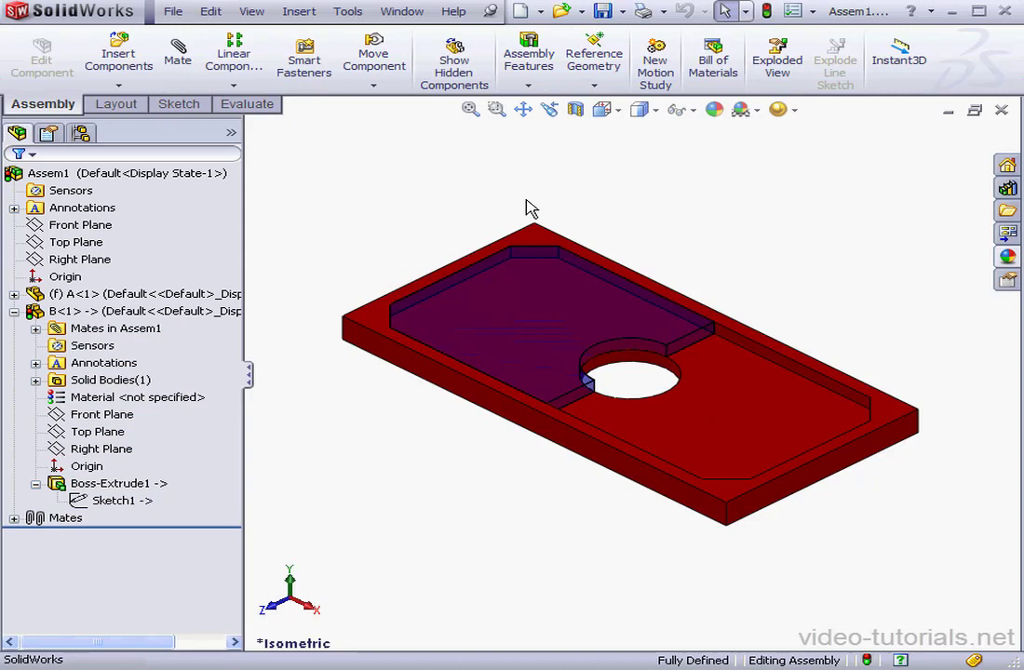
{"action": "mouse_move", "coordinate": [333, 276]}
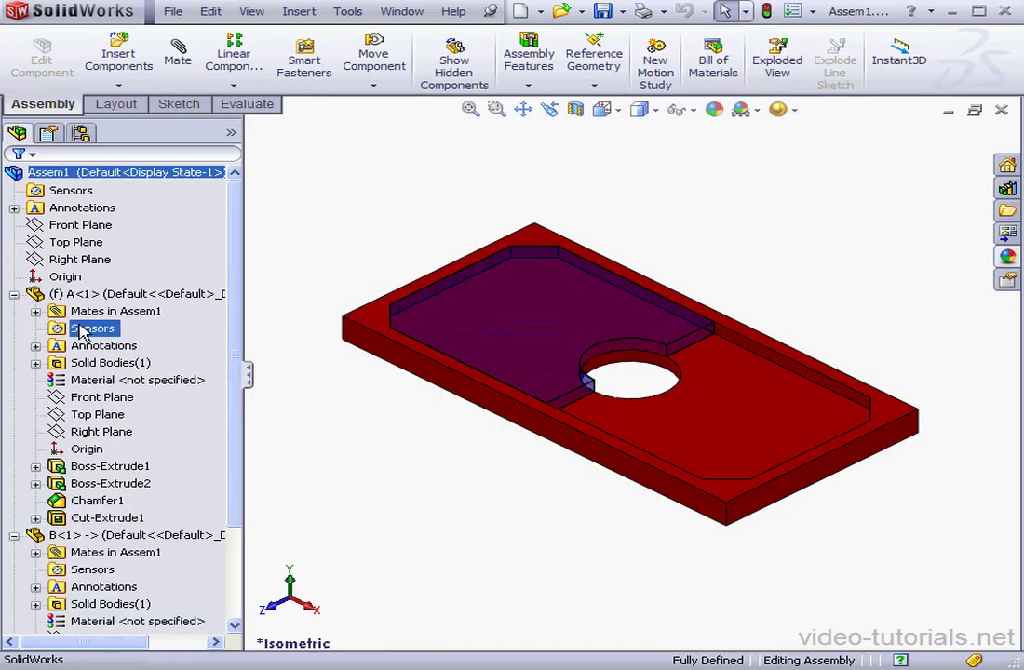
- List component B's external references to part A, cancel, and expand A's Boss-Extrude1
{"action": "left_click", "coordinate": [106, 517]}
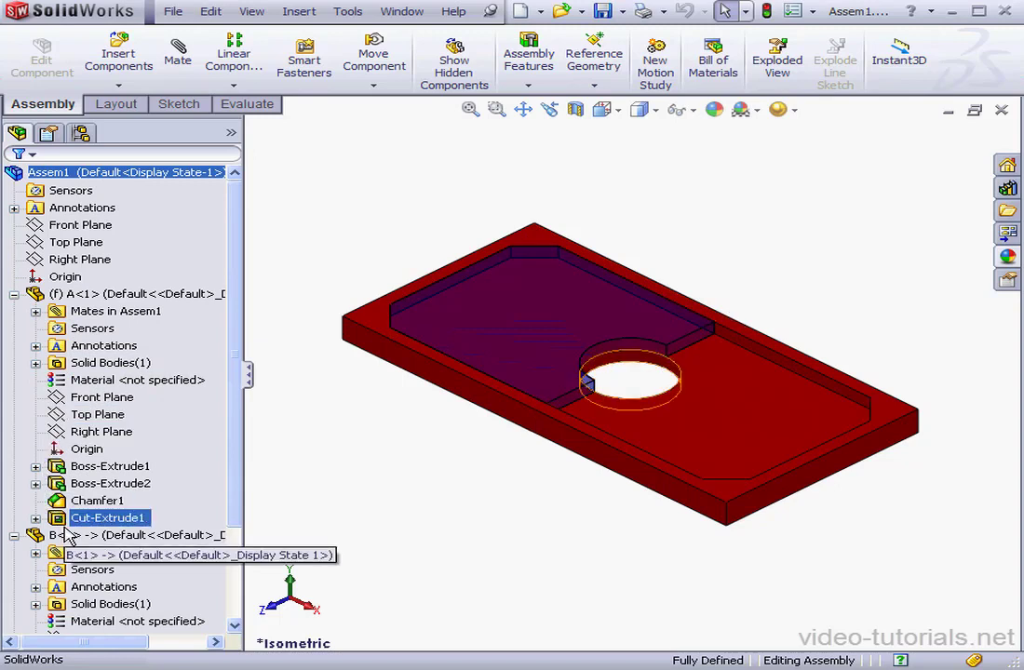
{"action": "right_click", "coordinate": [52, 536]}
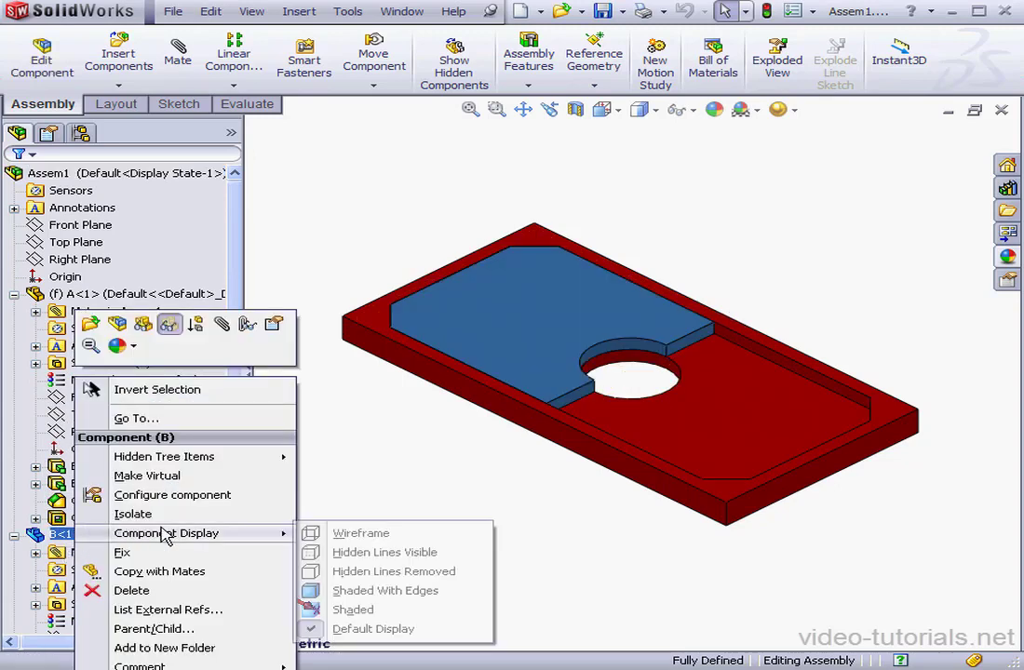
{"action": "left_click", "coordinate": [167, 610]}
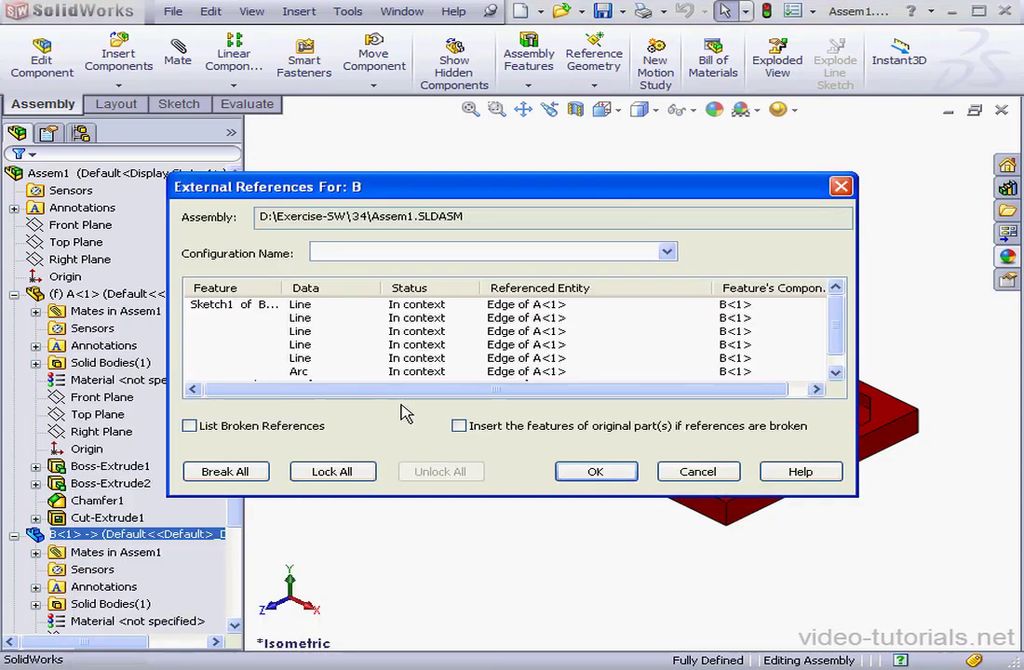
{"action": "mouse_move", "coordinate": [696, 473]}
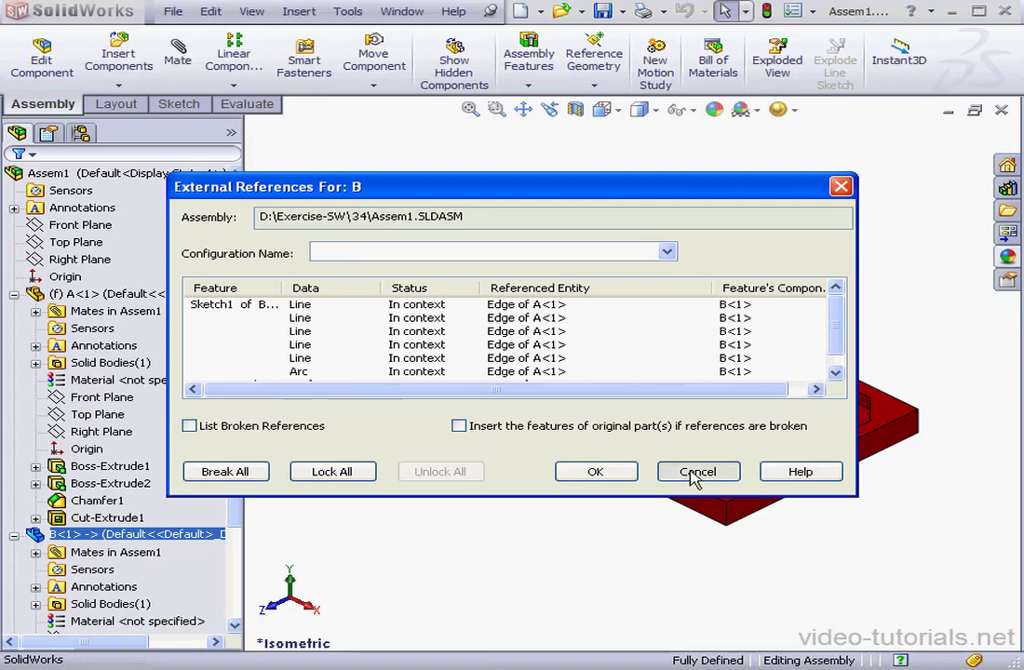
{"action": "left_click", "coordinate": [698, 473]}
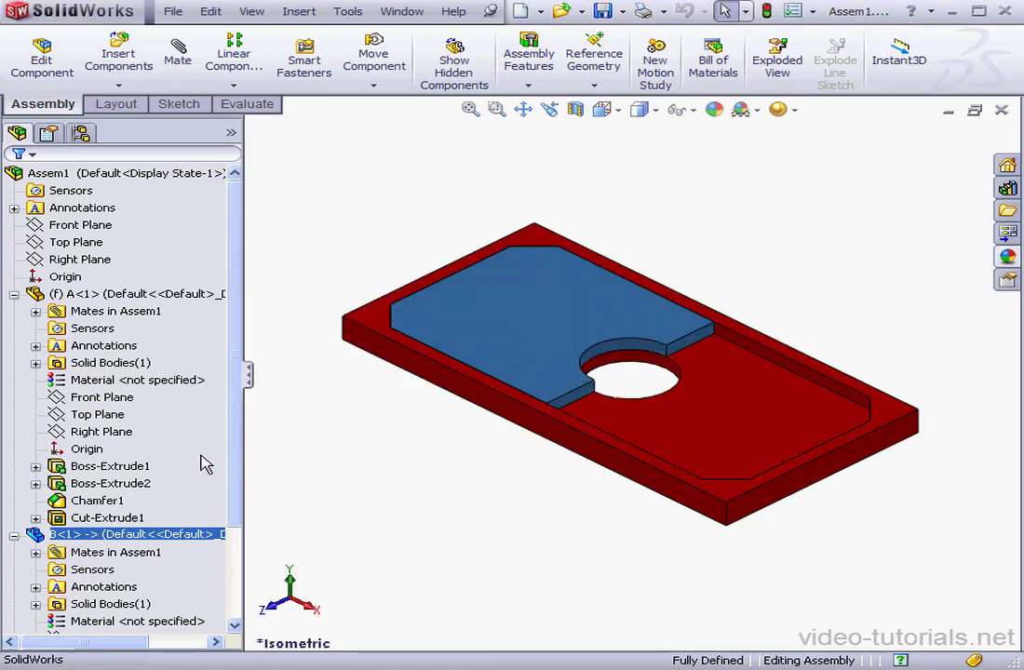
{"action": "left_click", "coordinate": [35, 465]}
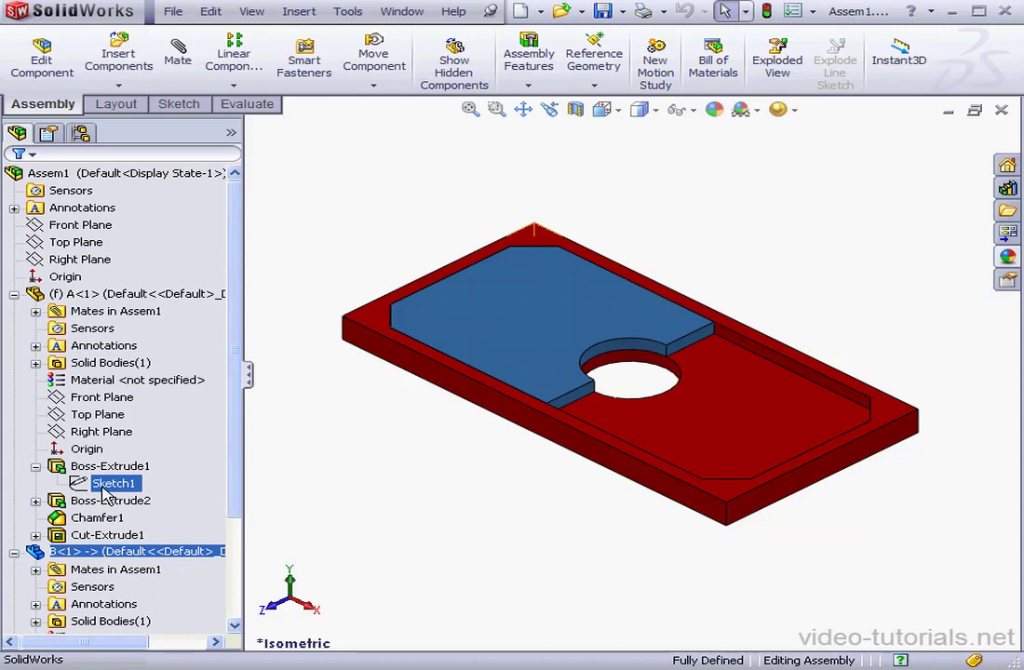
- Change part A's sketch length dimension from 160 mm to 150 mm and rebuild
{"action": "double_click", "coordinate": [114, 484]}
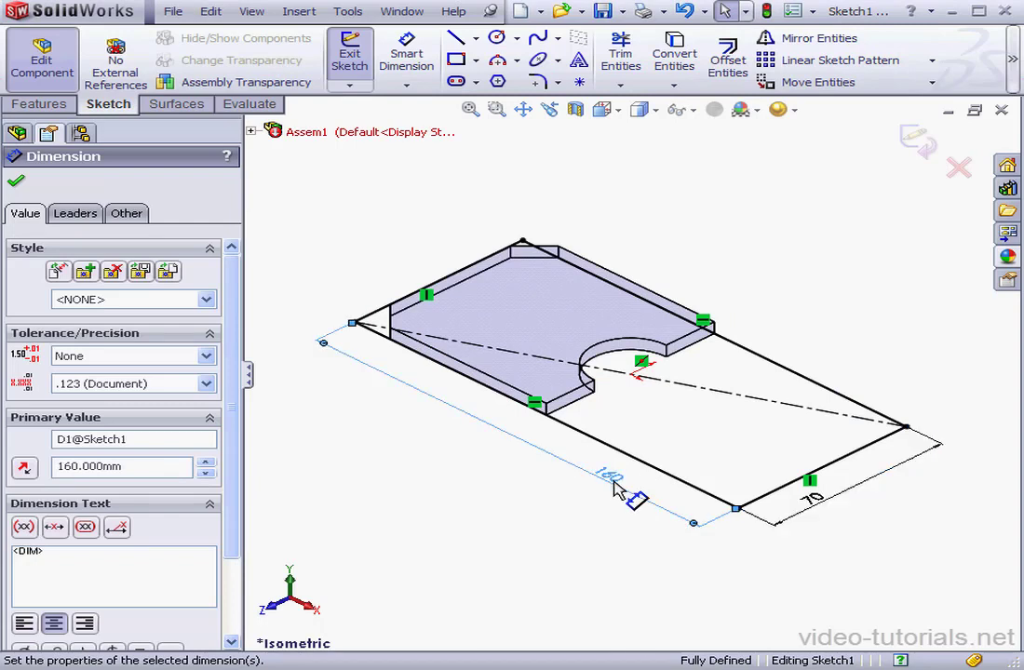
{"action": "double_click", "coordinate": [611, 482]}
{"action": "type", "text": "150.000"}
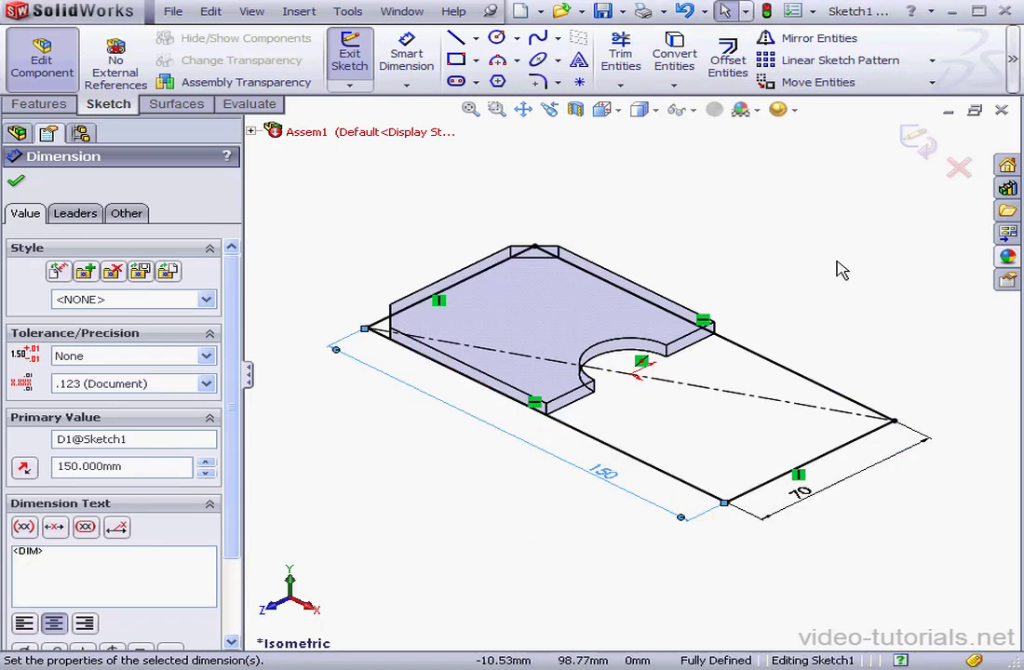
{"action": "left_click", "coordinate": [350, 53]}
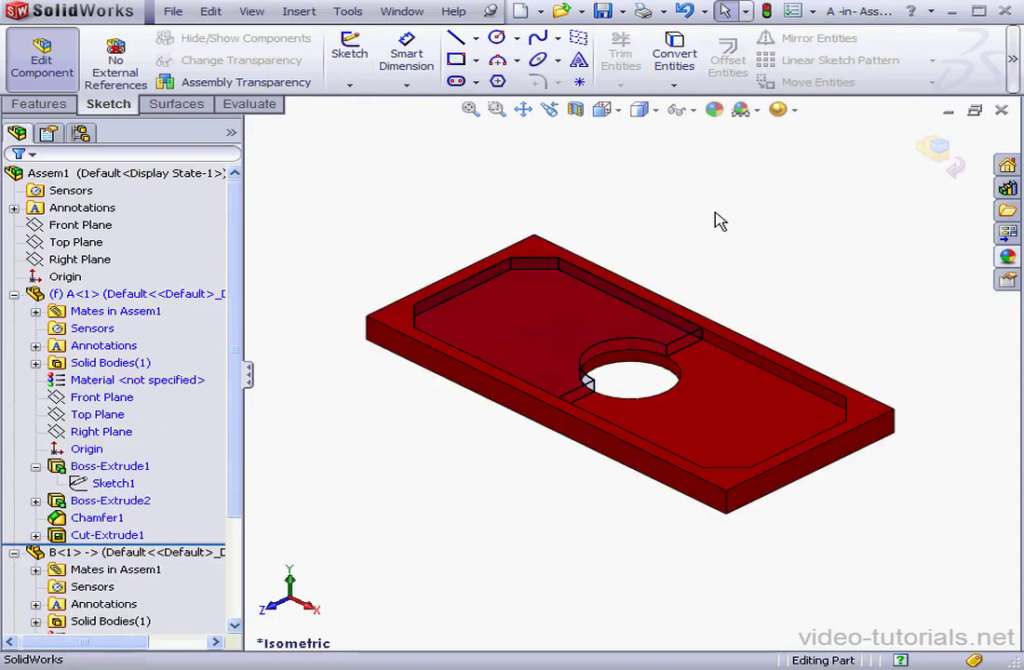
- Reduce part A's Chamfer1 distance from 10 mm to 1 and confirm
{"action": "left_click", "coordinate": [97, 517]}
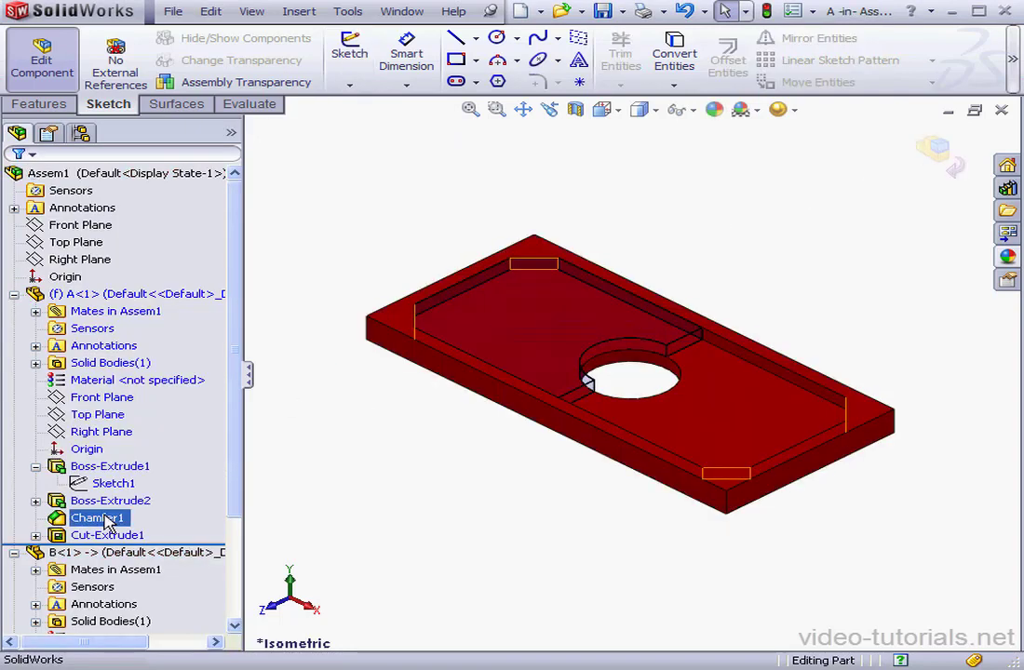
{"action": "double_click", "coordinate": [97, 518]}
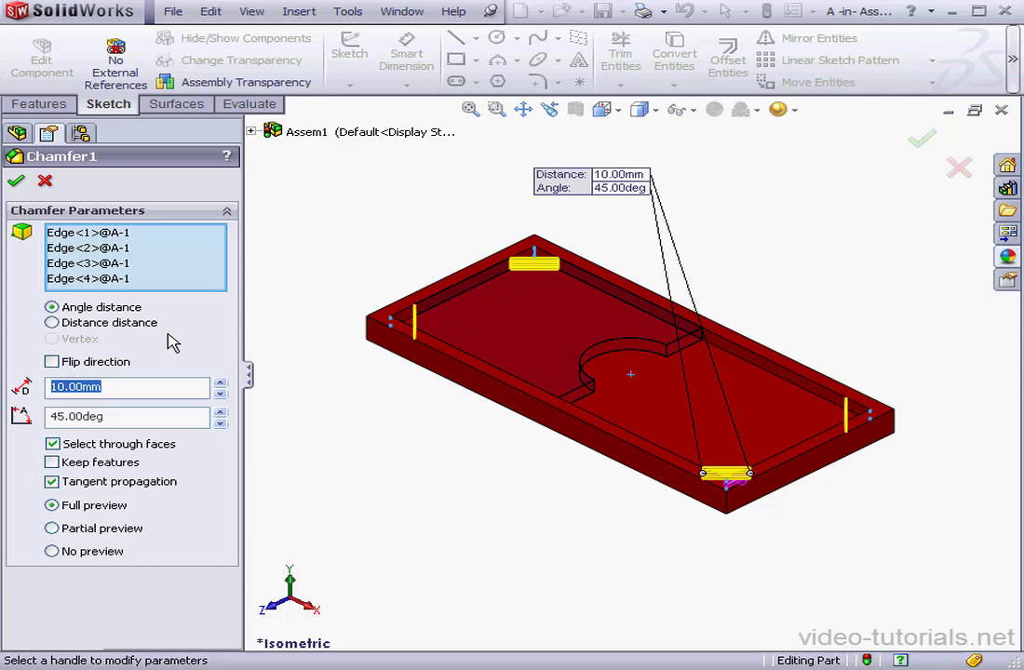
{"action": "type", "text": "1"}
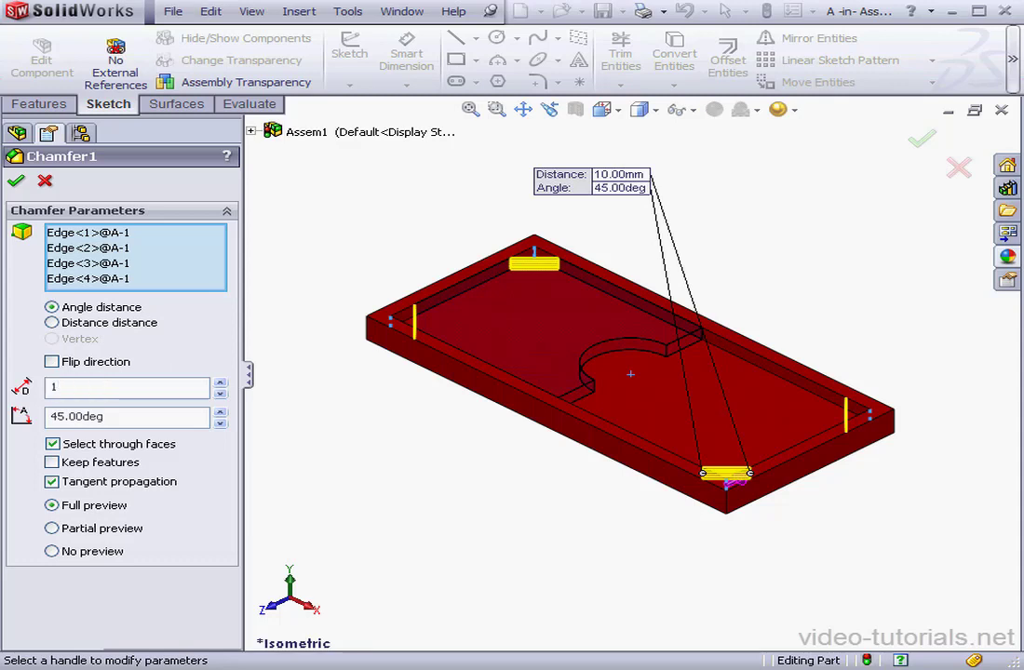
{"action": "left_click", "coordinate": [15, 181]}
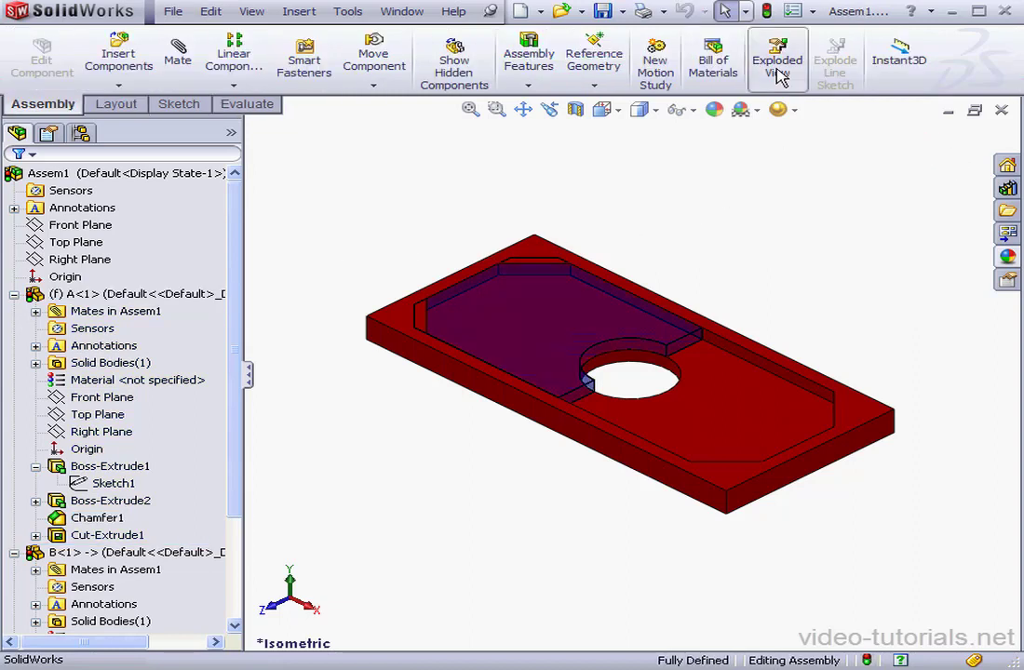
{"action": "mouse_move", "coordinate": [480, 235]}
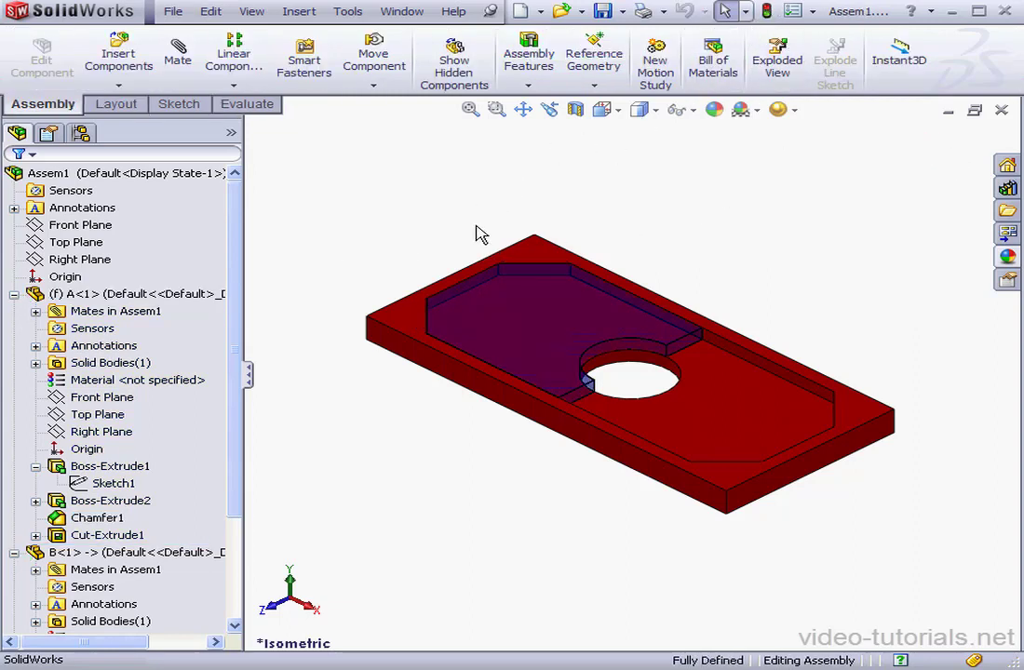
{"action": "mouse_move", "coordinate": [482, 354]}
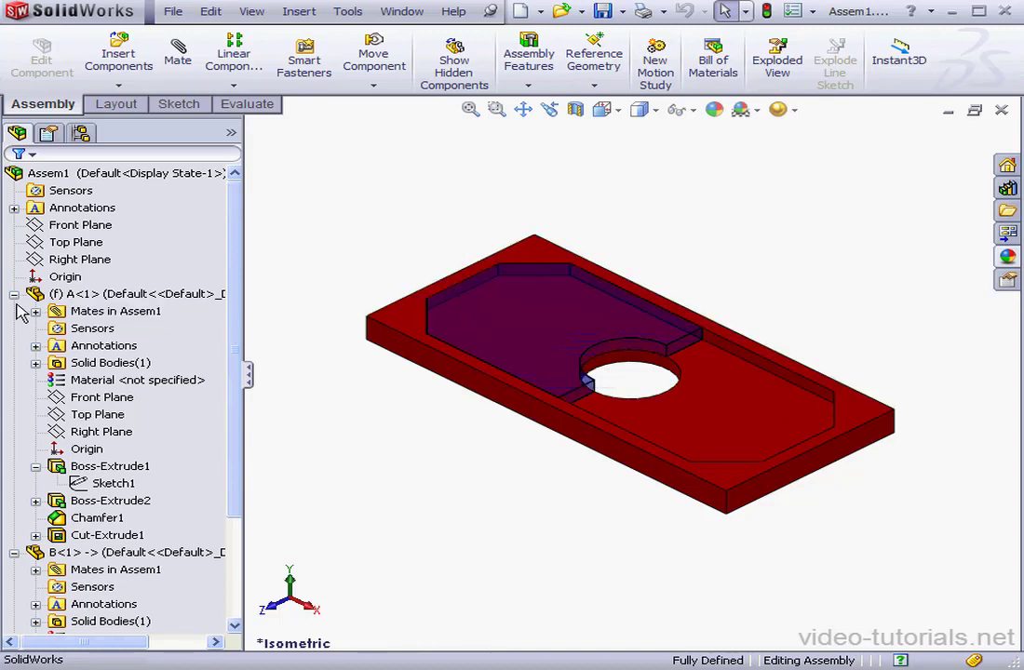
- Collapse part A's feature listing in the FeatureManager tree
{"action": "left_click", "coordinate": [15, 294]}
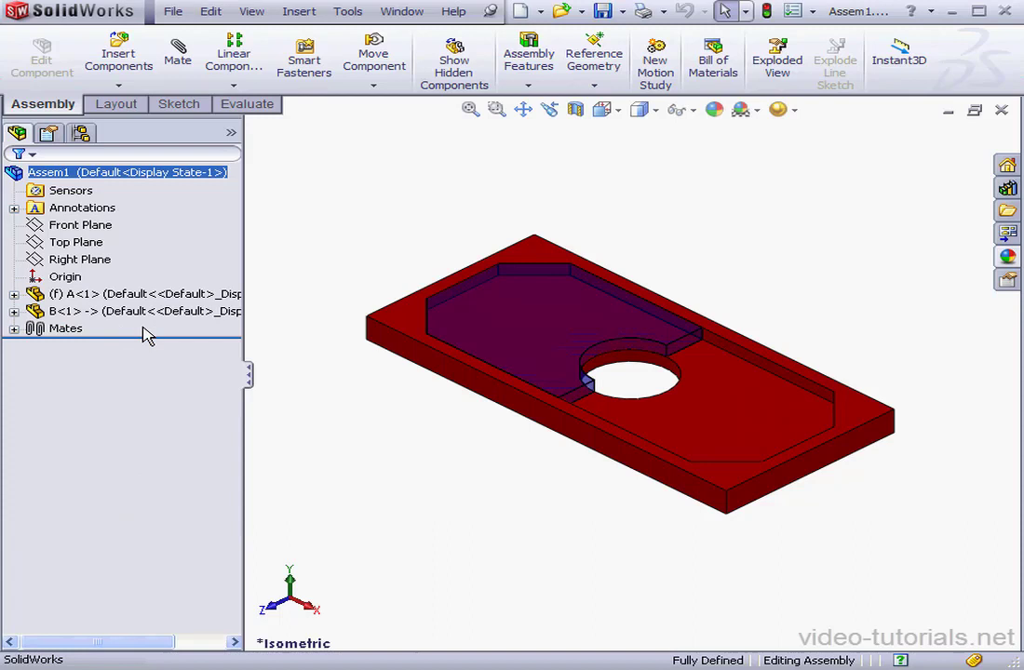
{"action": "mouse_move", "coordinate": [406, 409]}
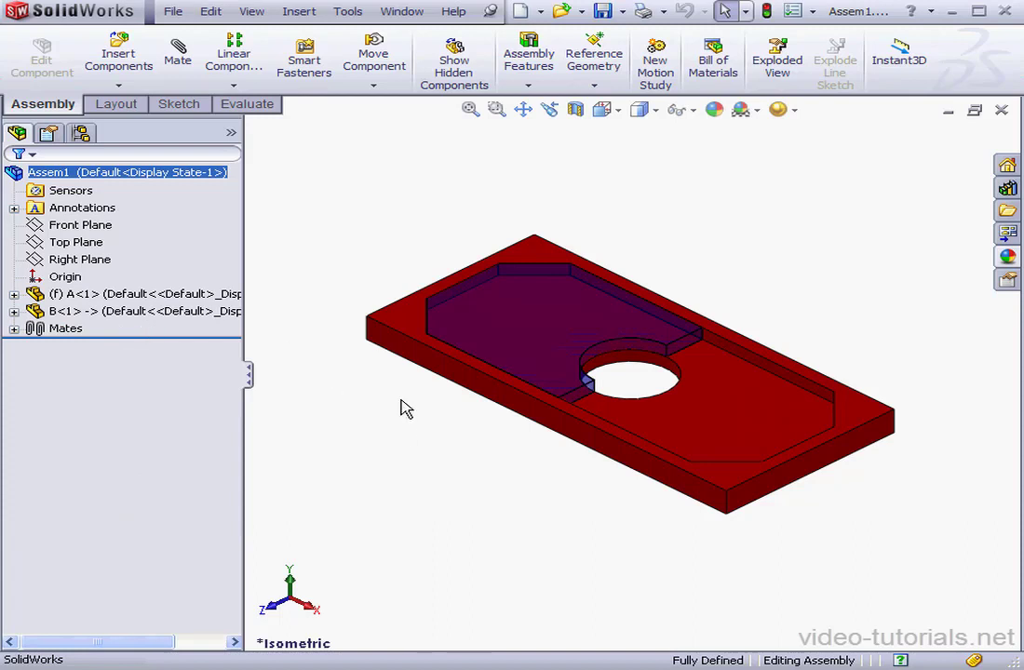